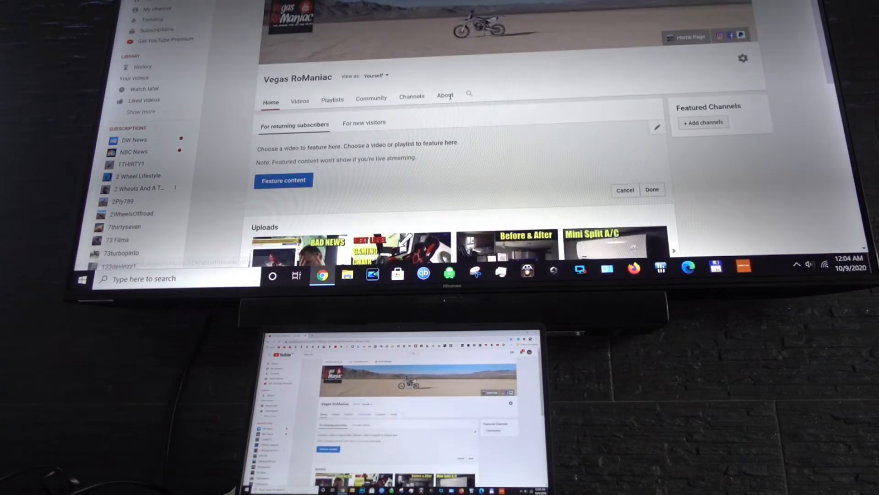
scroll(down, 3)
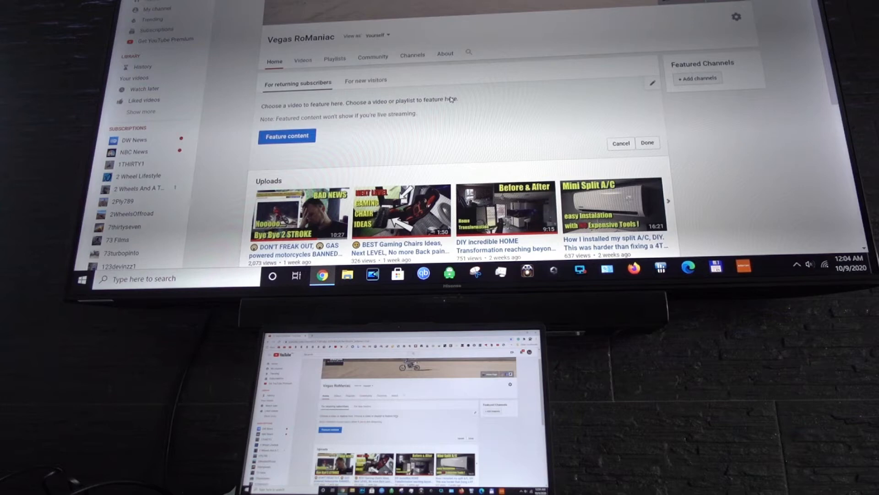
scroll(down, 3)
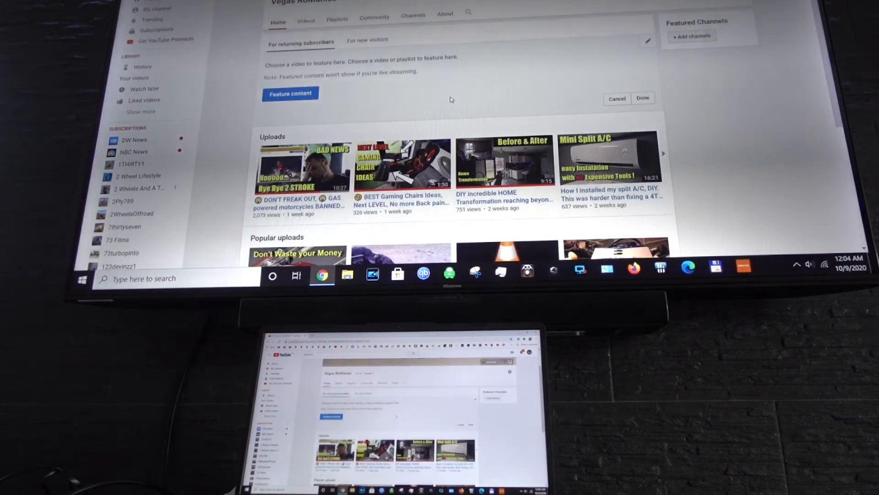